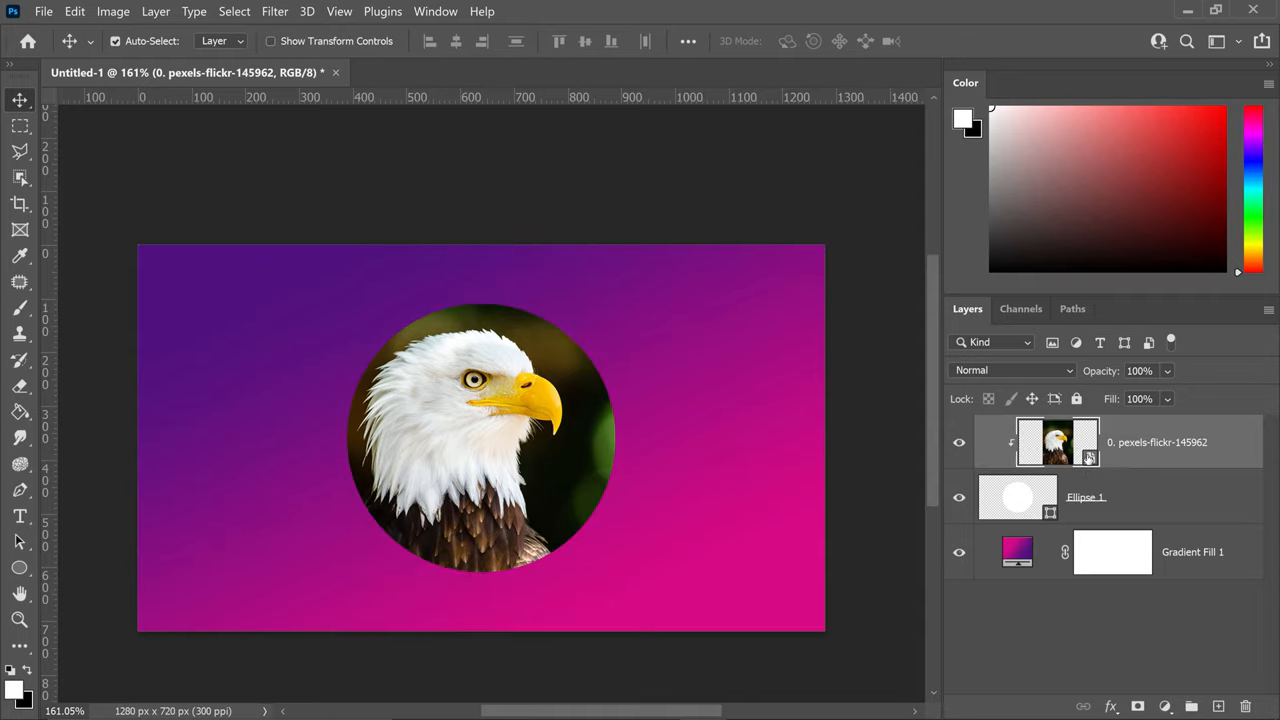
{"action": "mouse_move", "coordinate": [1086, 460]}
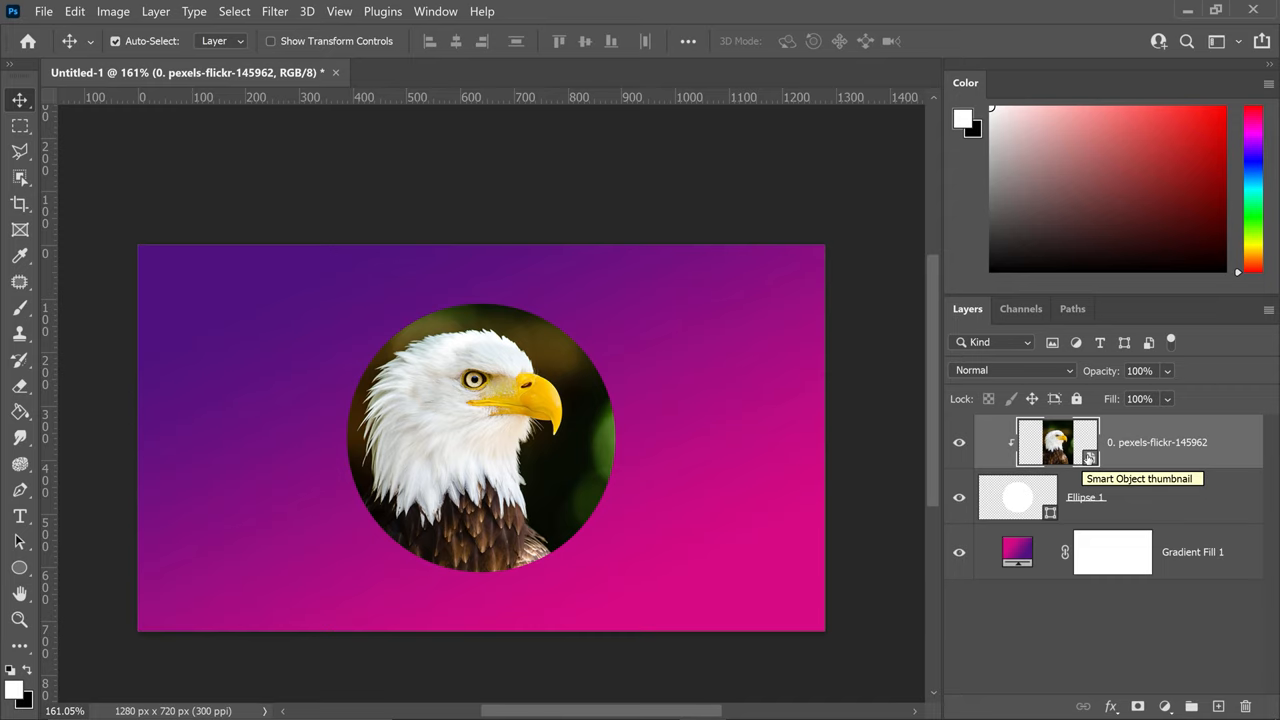
Step: Use the bird's-eye view (hold H) to jump the close-up to a different part of the village
{"action": "key", "text": "ctrl+alt+g"}
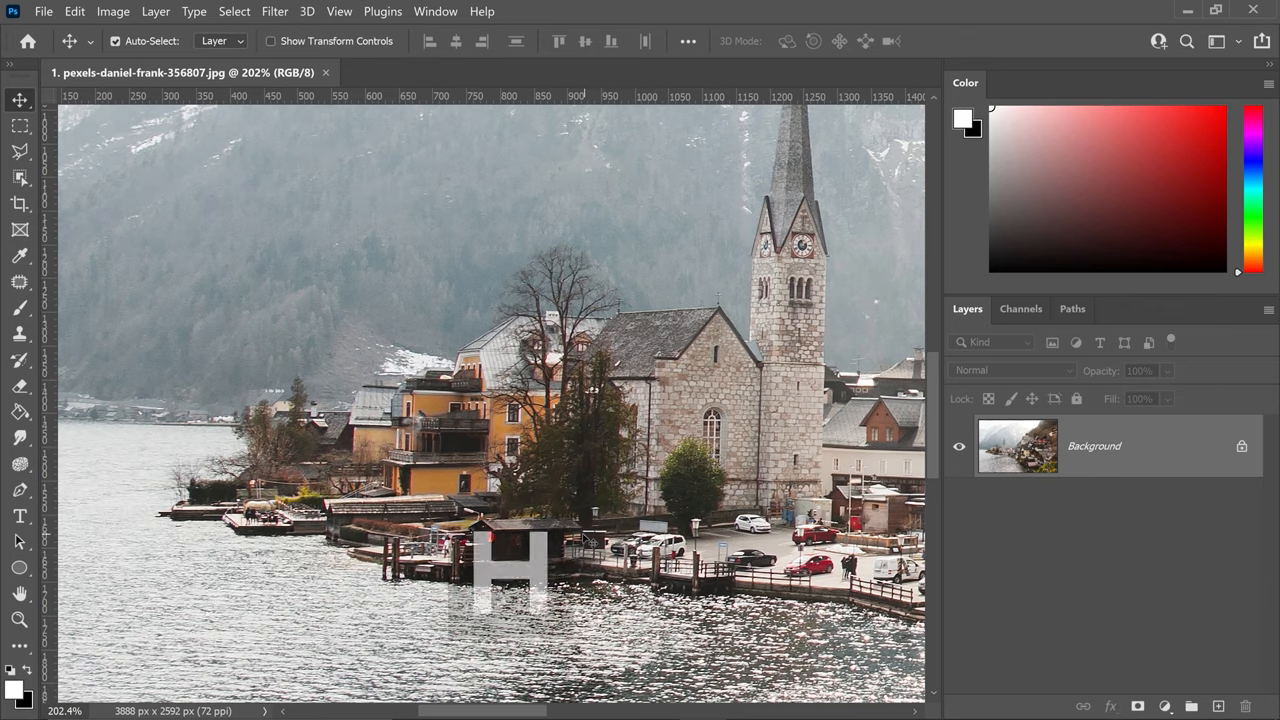
{"action": "key", "text": "h"}
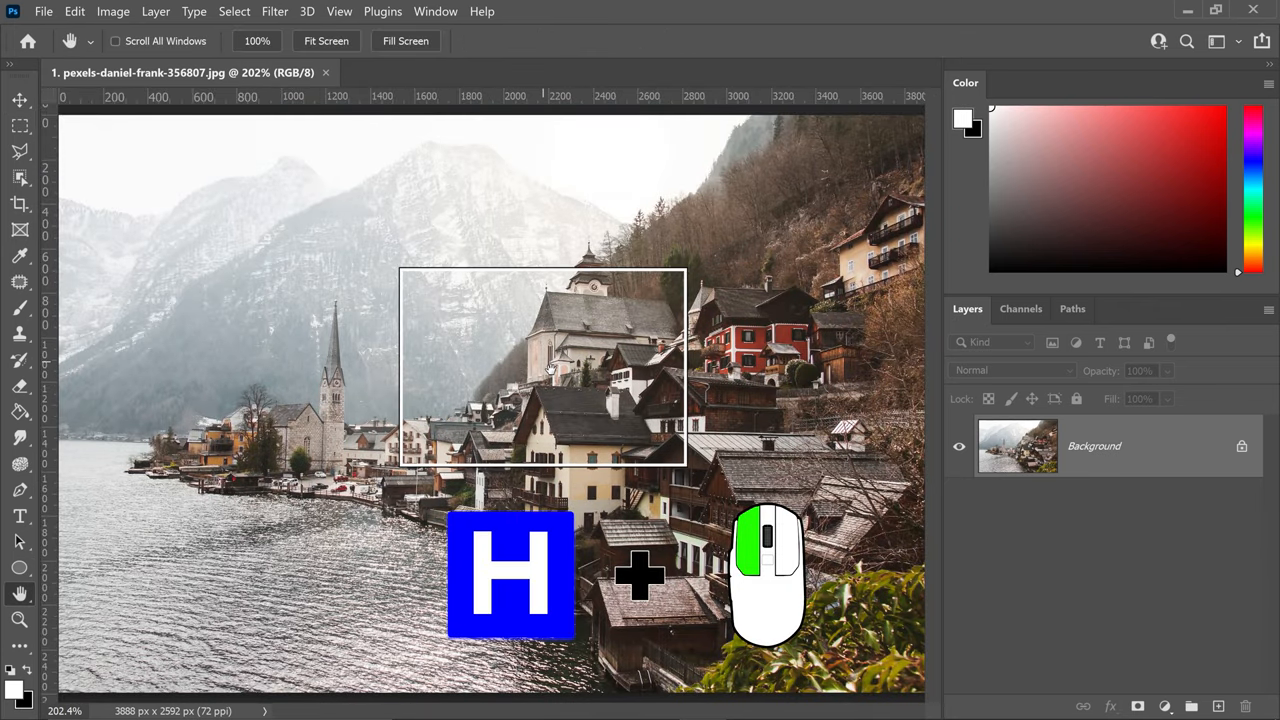
{"action": "left_click_drag", "start_coordinate": [544, 364], "coordinate": [504, 376]}
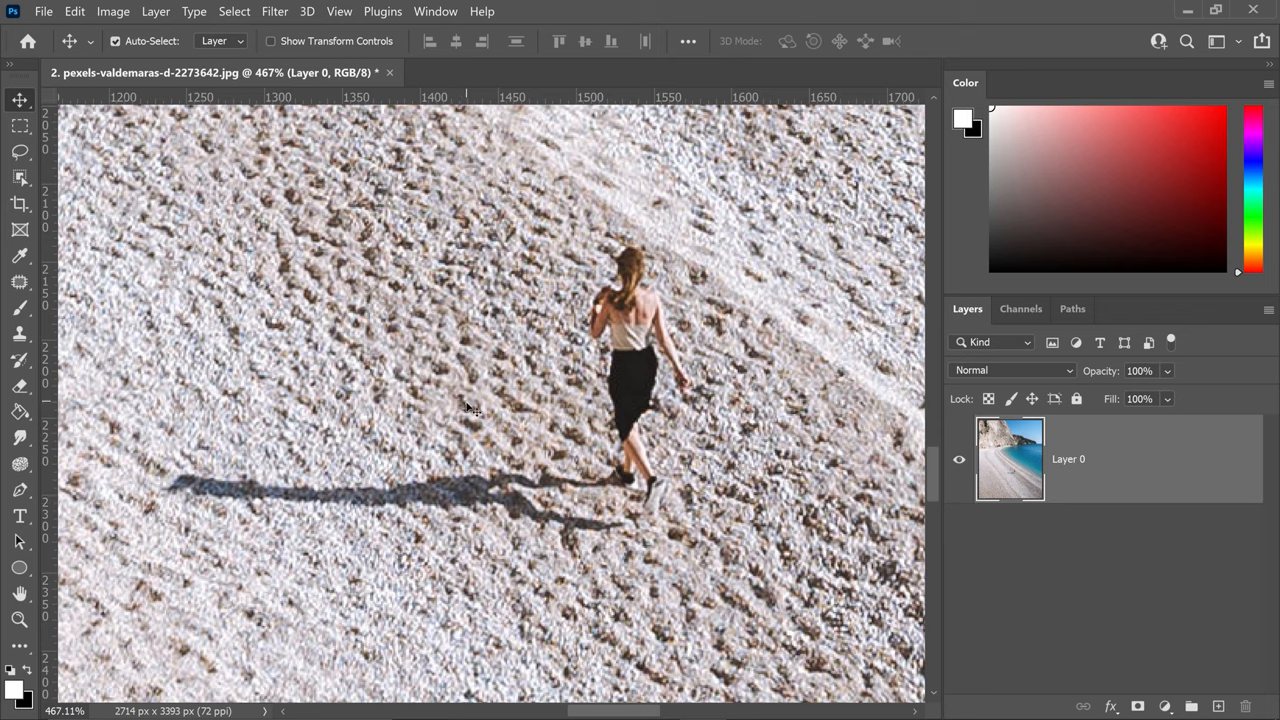
{"action": "mouse_move", "coordinate": [180, 328]}
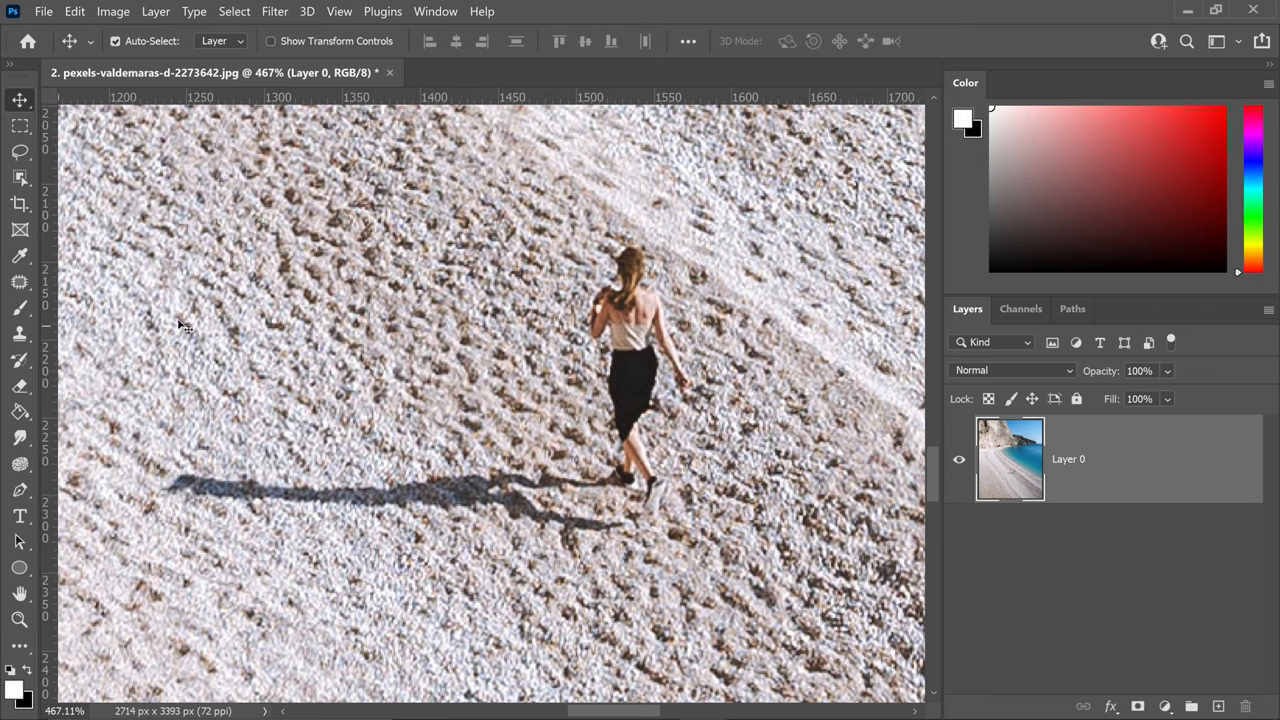
Step: Lasso the walking woman and her shadow and erase them with Content-Aware Fill
{"action": "left_click", "coordinate": [16, 144]}
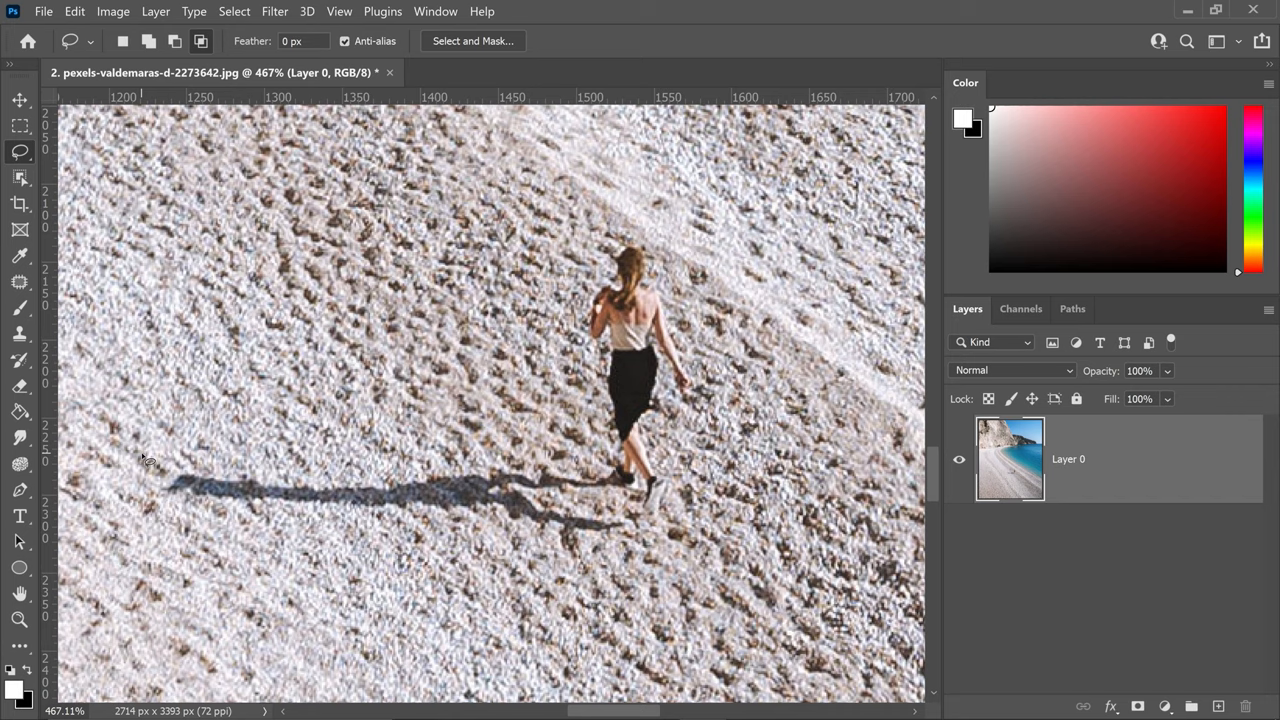
{"action": "left_click_drag", "start_coordinate": [600, 240], "coordinate": [116, 490]}
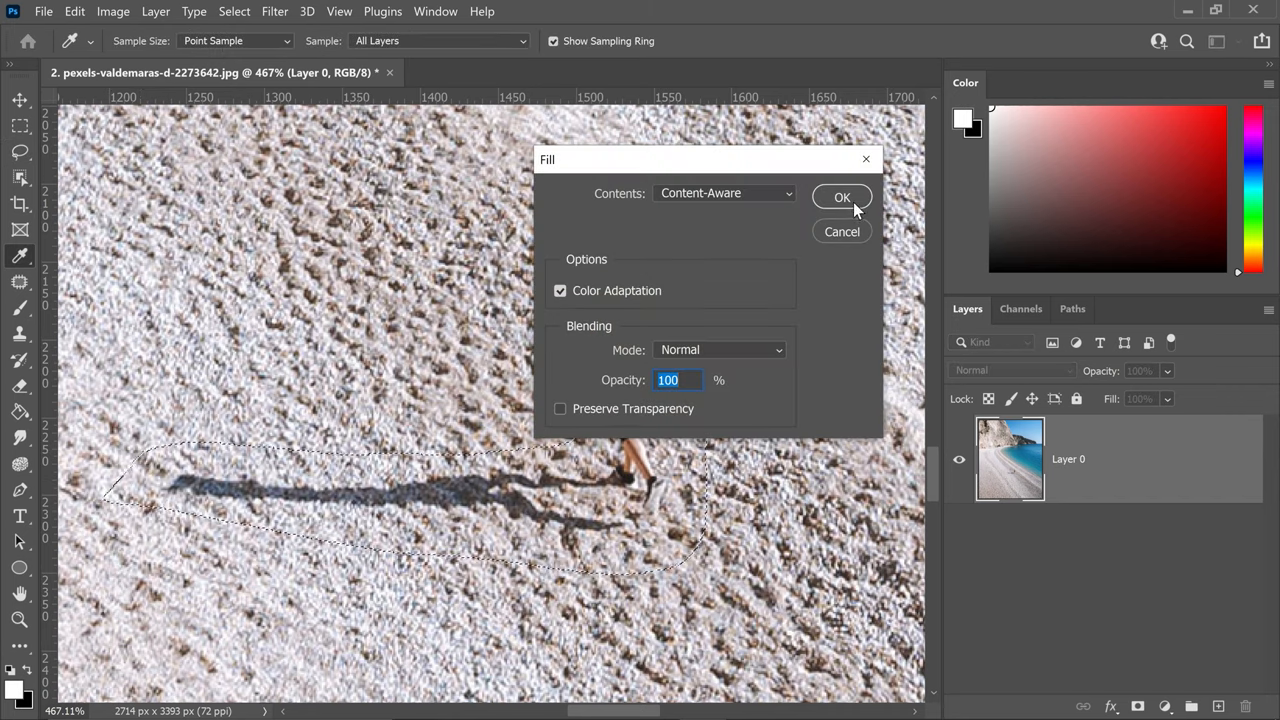
{"action": "left_click", "coordinate": [842, 198]}
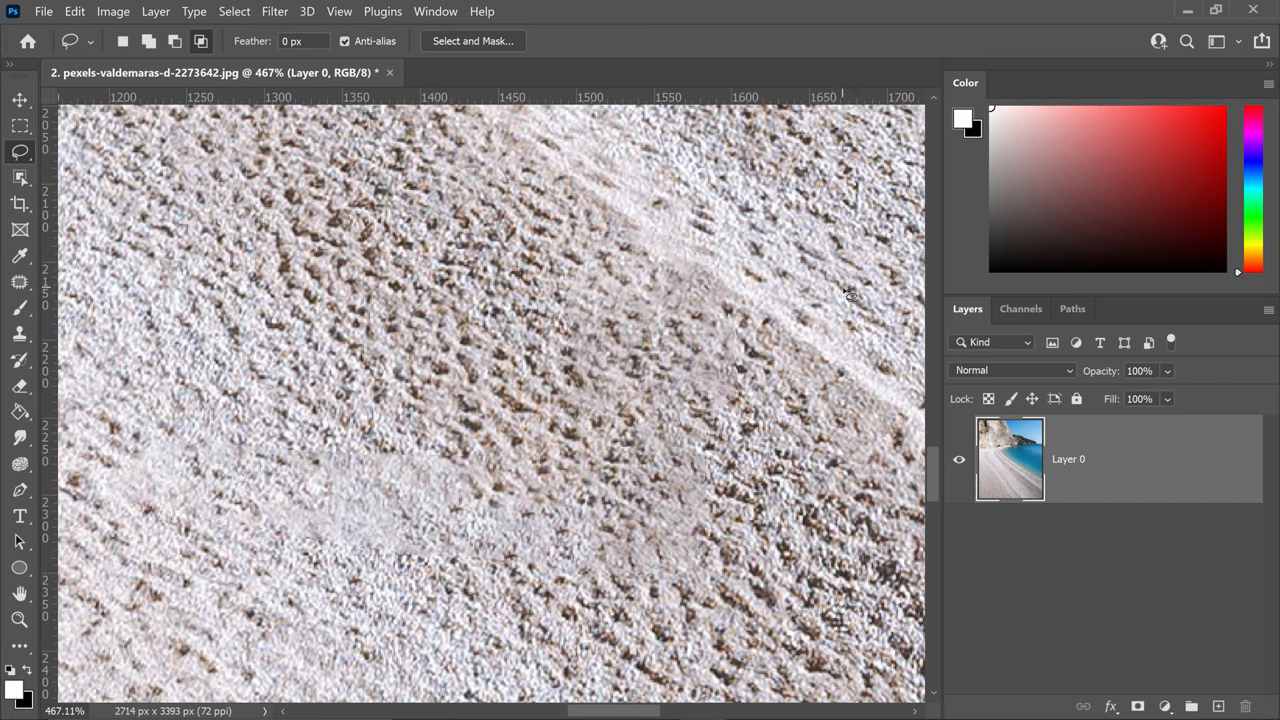
Step: Clear the selection and fit the whole beach photo on screen with Ctrl+0
{"action": "key", "text": "ctrl+0"}
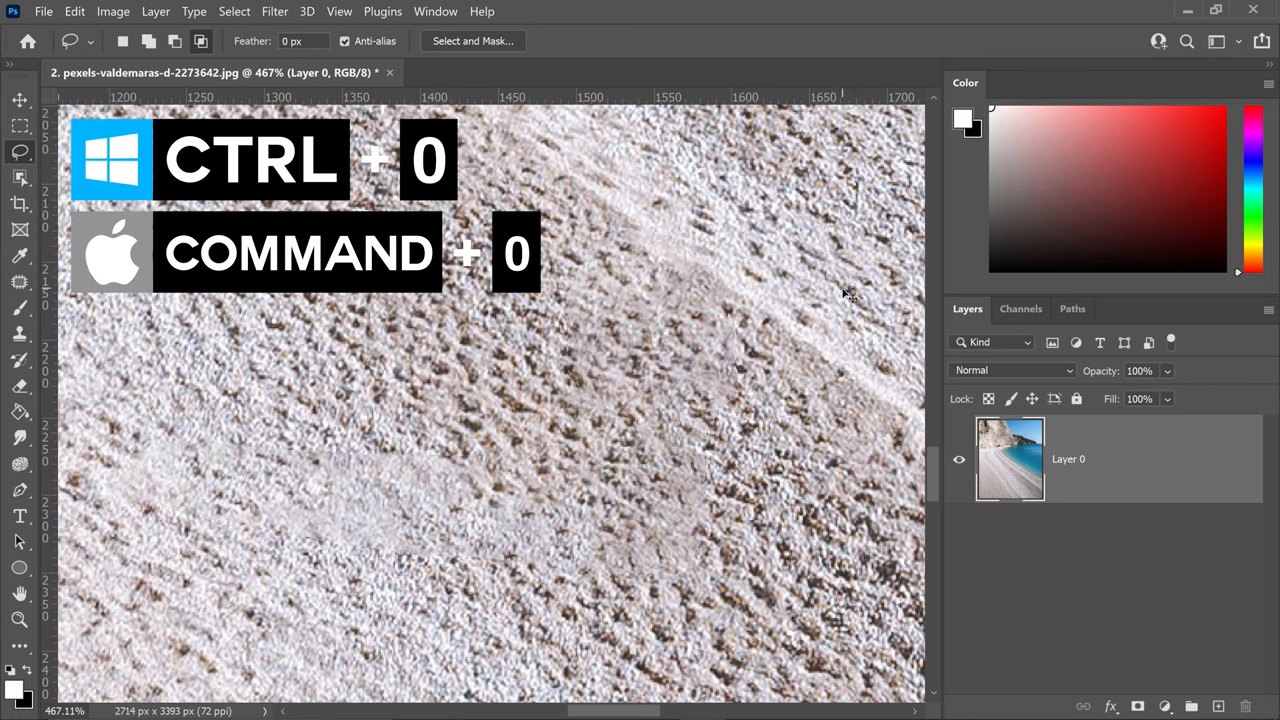
{"action": "key", "text": "ctrl+0"}
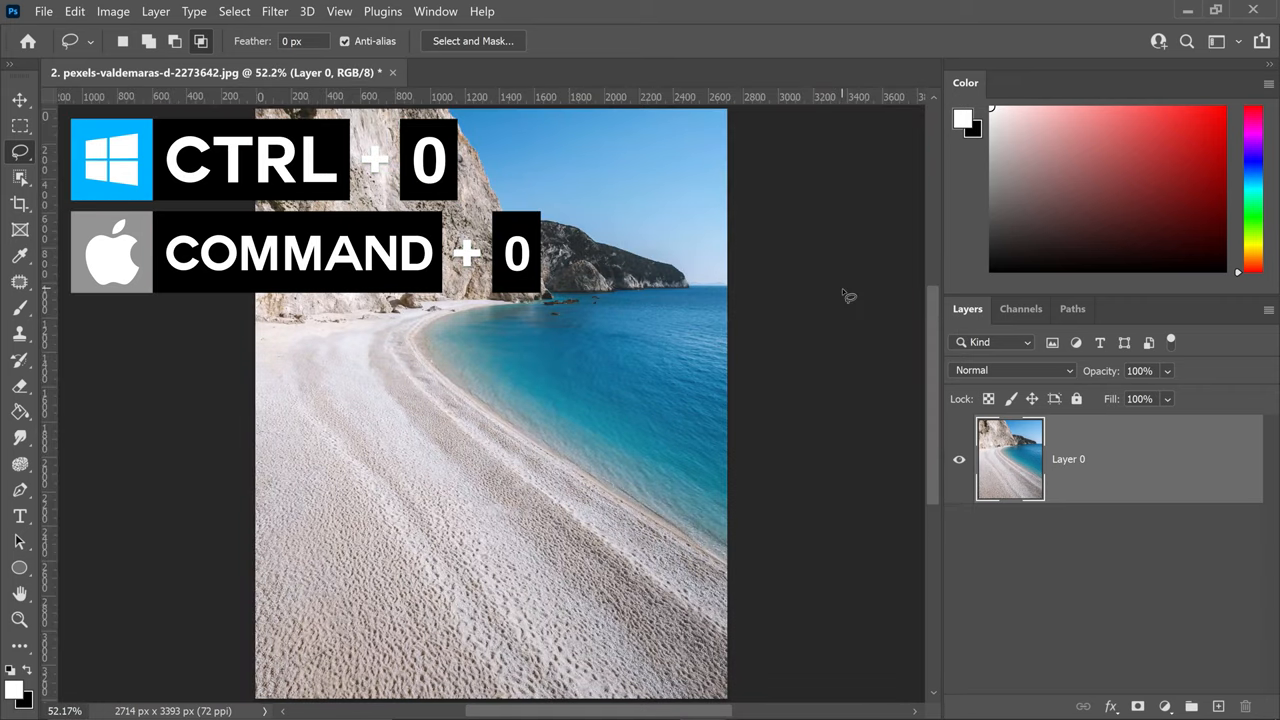
{"action": "key", "text": "ctrl+0"}
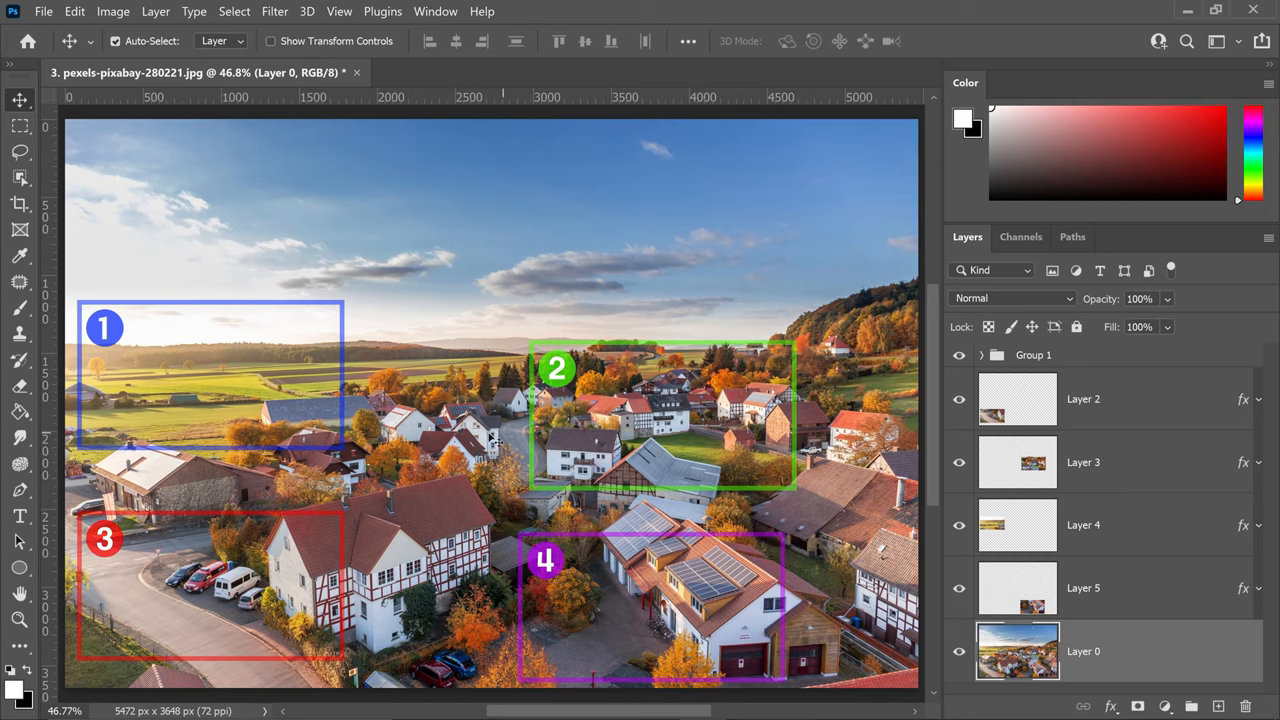
{"action": "mouse_move", "coordinate": [248, 364]}
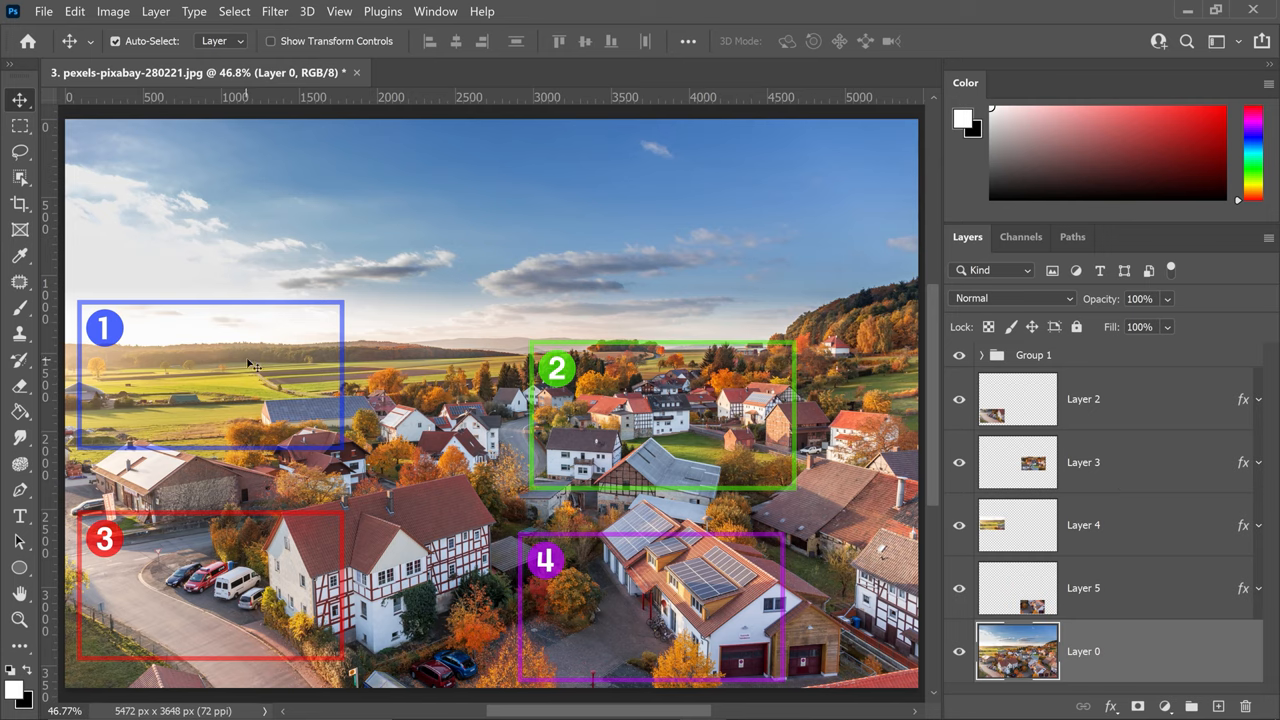
Step: Solo each numbered close-up layer in turn by Alt-clicking its eye icon
{"action": "key", "text": "alt"}
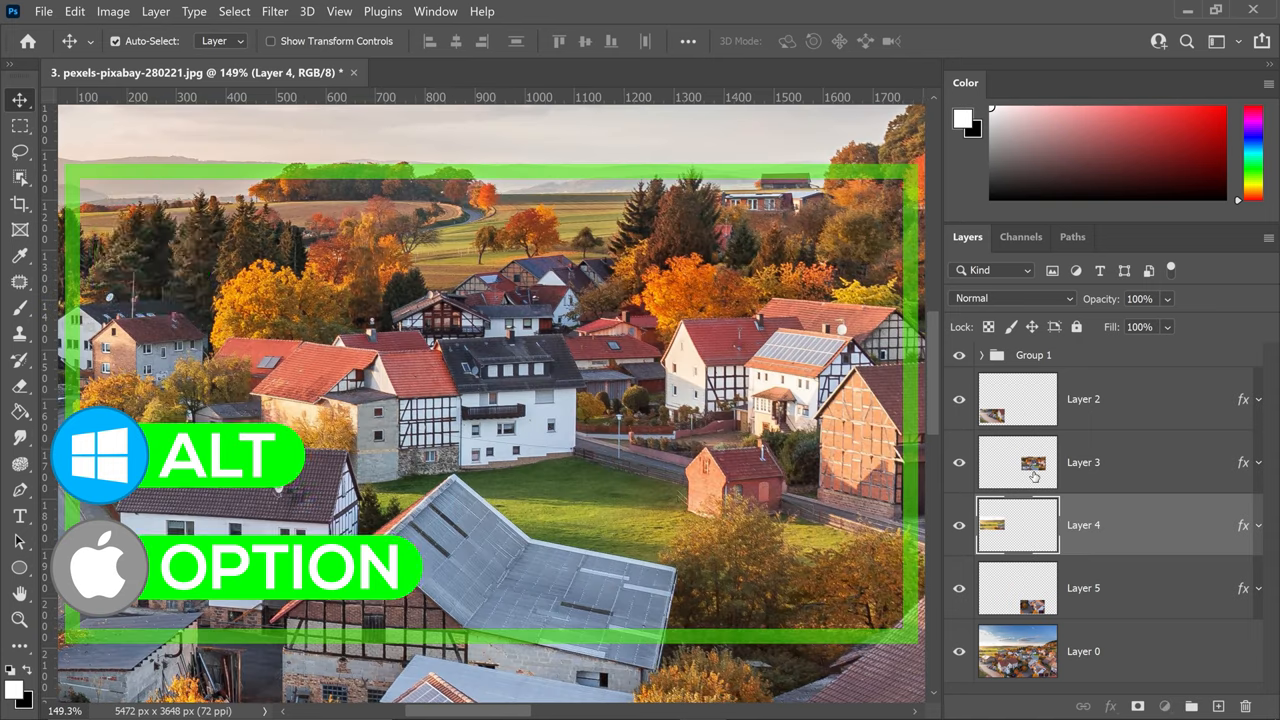
{"action": "left_click", "coordinate": [1084, 462]}
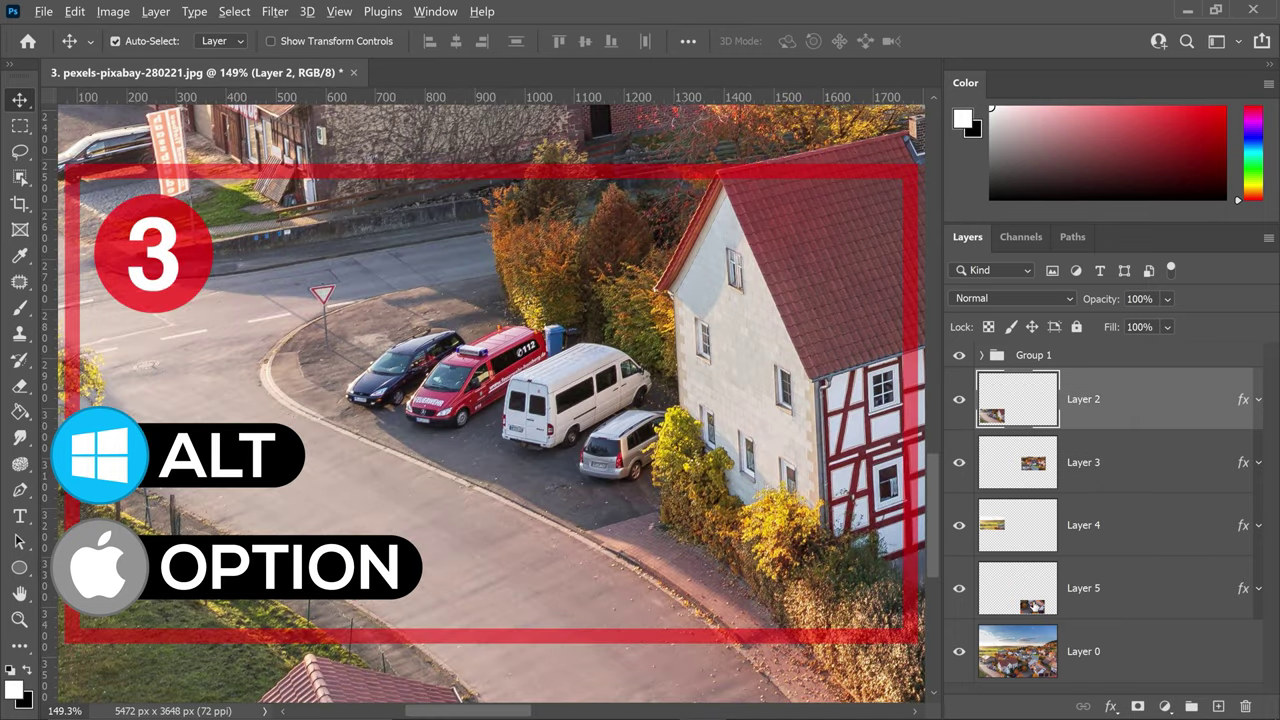
{"action": "left_click", "coordinate": [1084, 588]}
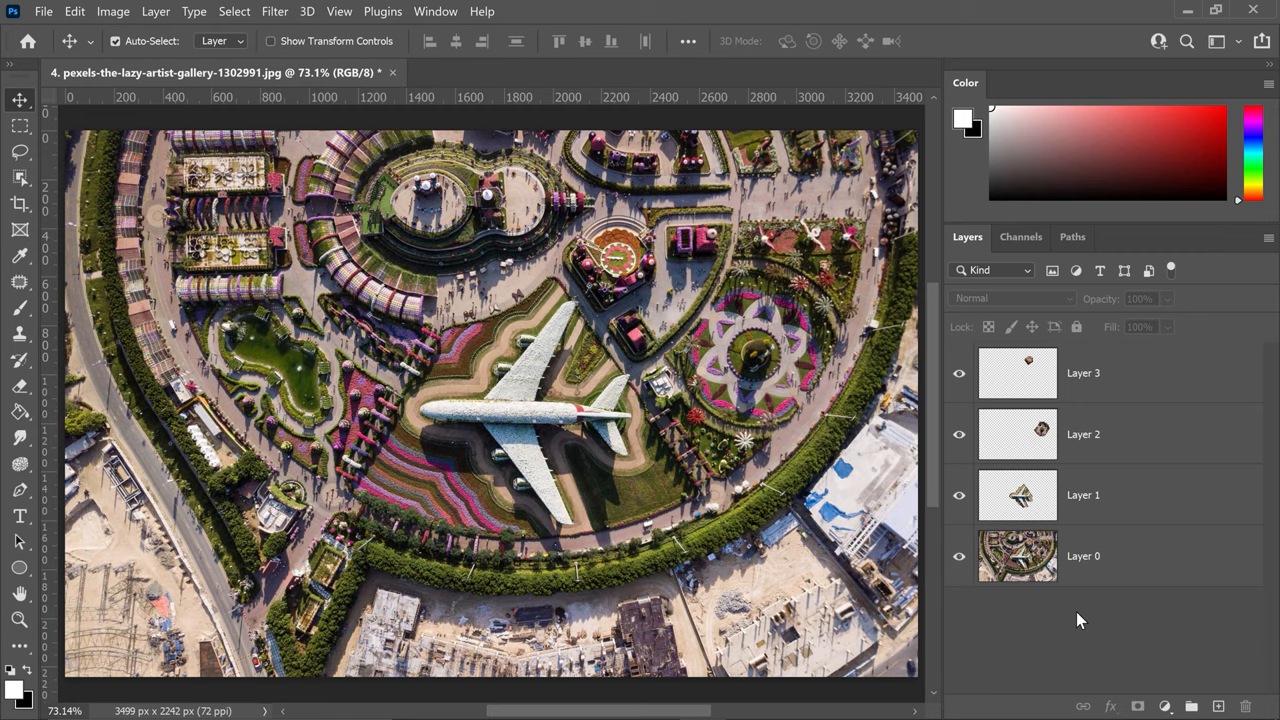
{"action": "mouse_move", "coordinate": [1078, 578]}
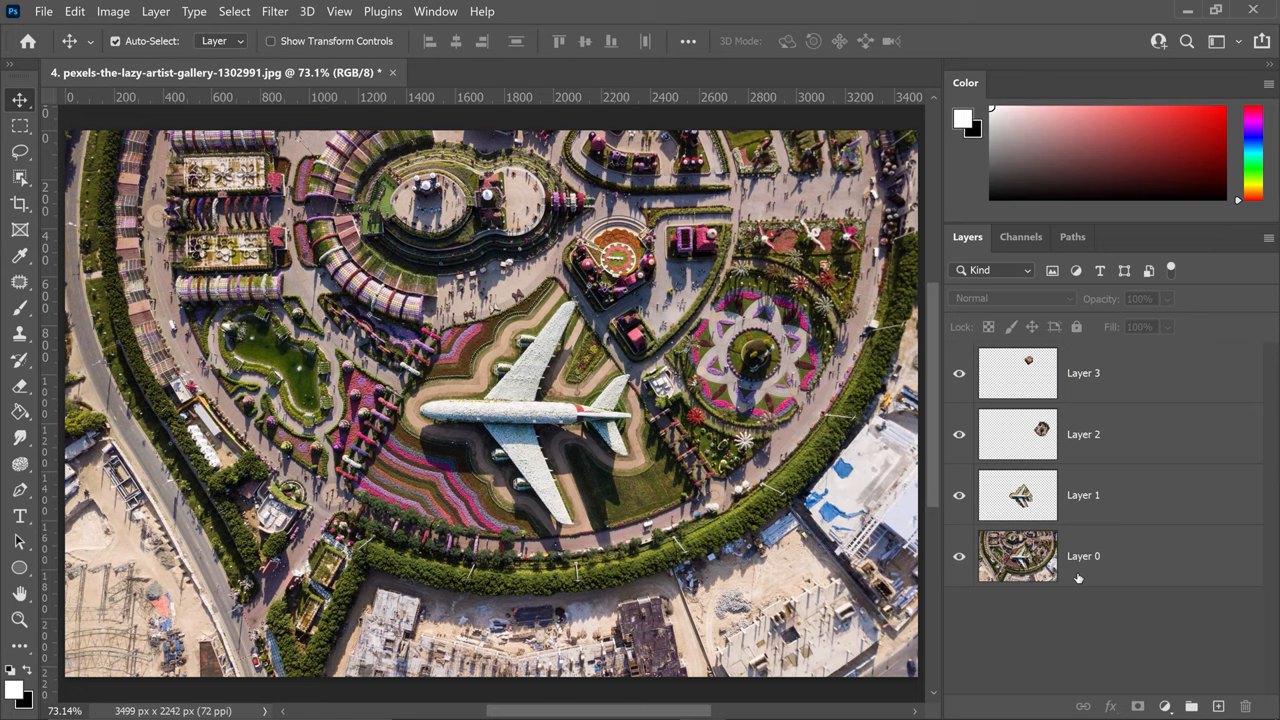
{"action": "key", "text": "alt"}
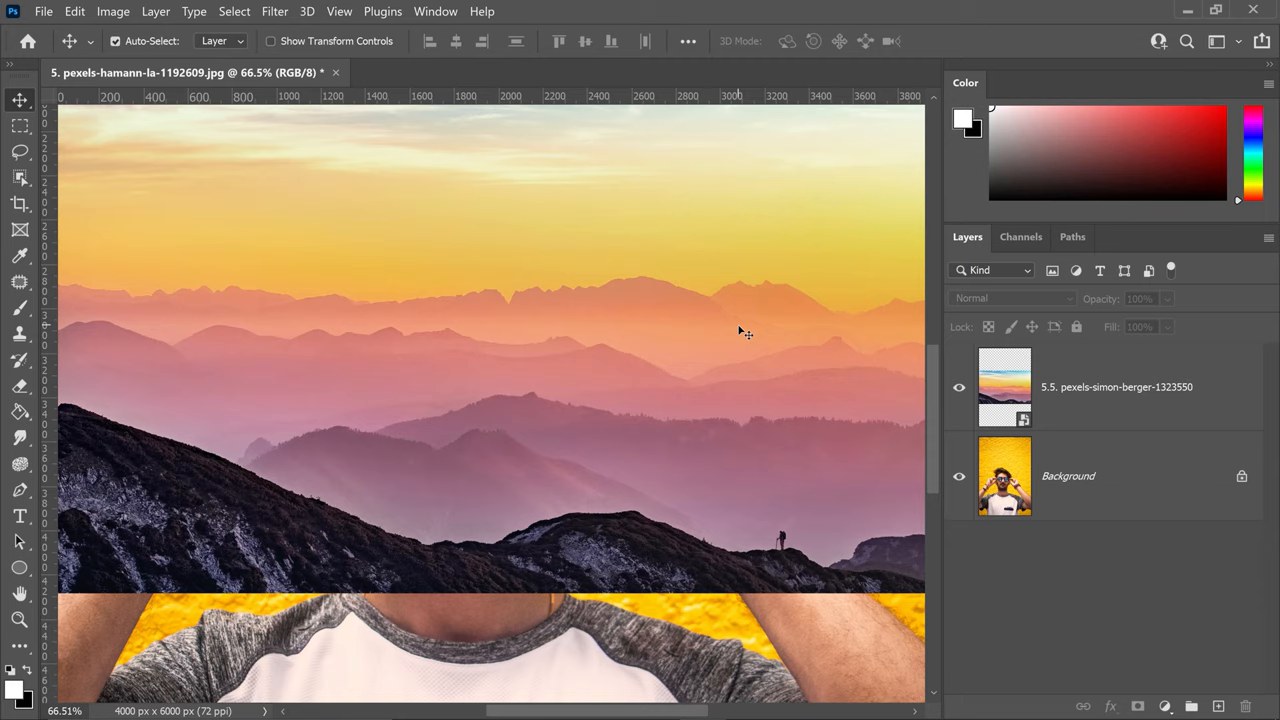
{"action": "mouse_move", "coordinate": [1148, 384]}
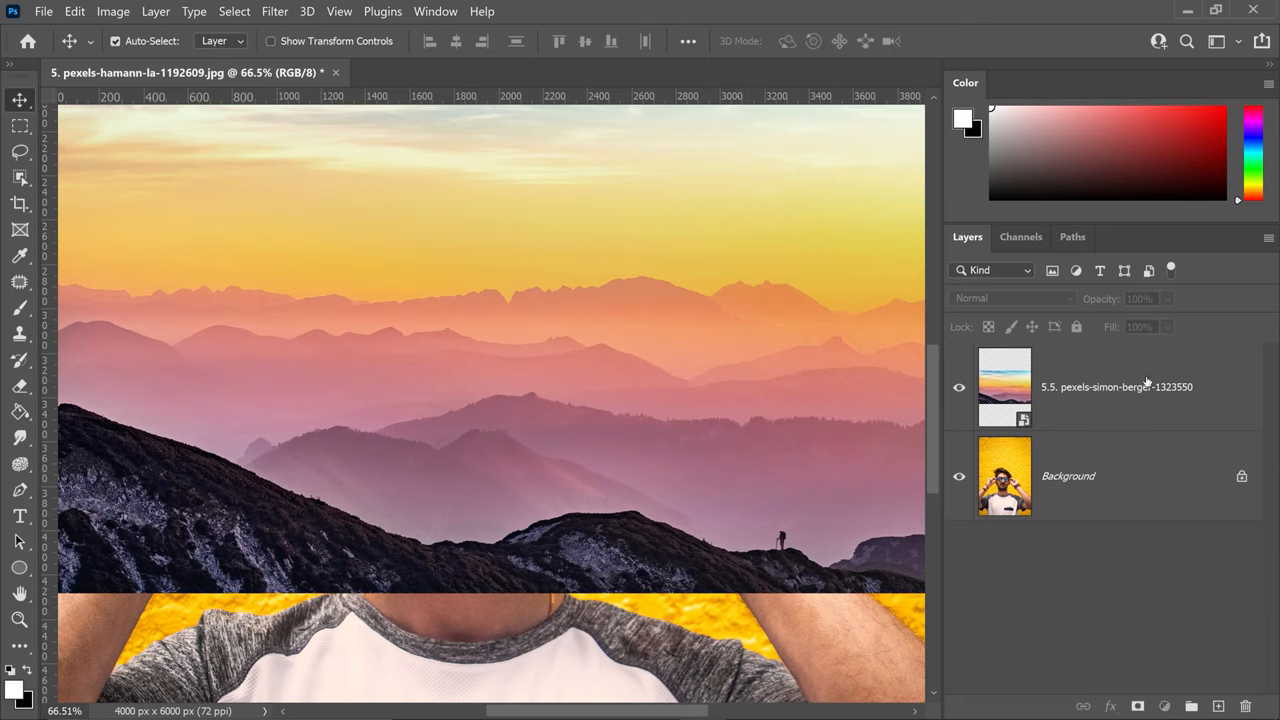
Step: Select the '5.5 pexels' mountain sunset layer to blend it over the portrait
{"action": "left_click", "coordinate": [1144, 388]}
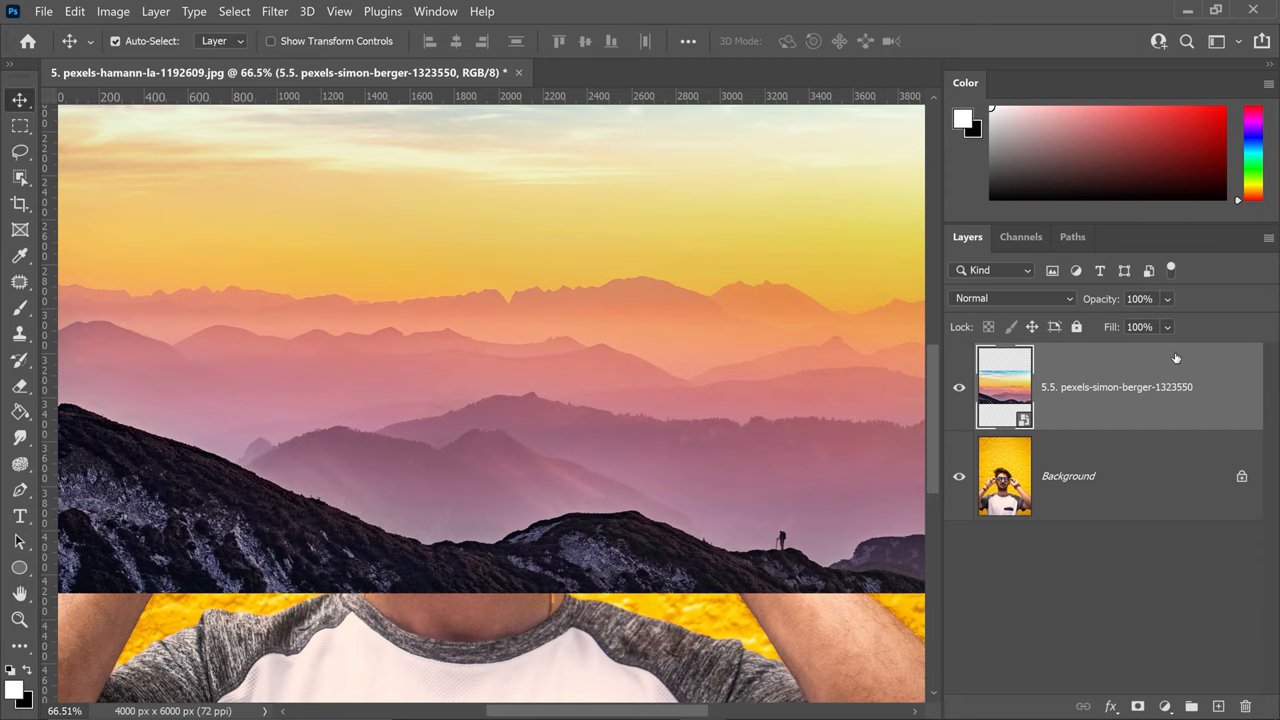
{"action": "mouse_move", "coordinate": [1168, 356]}
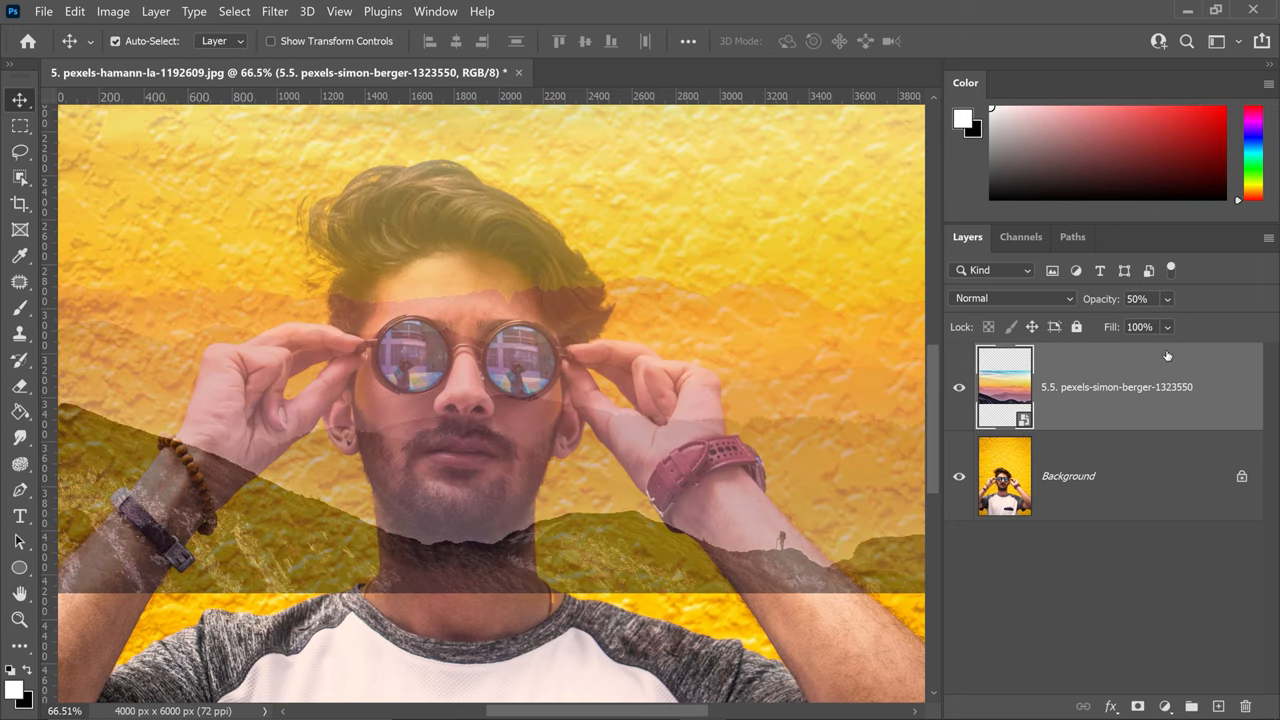
{"action": "mouse_move", "coordinate": [1152, 344]}
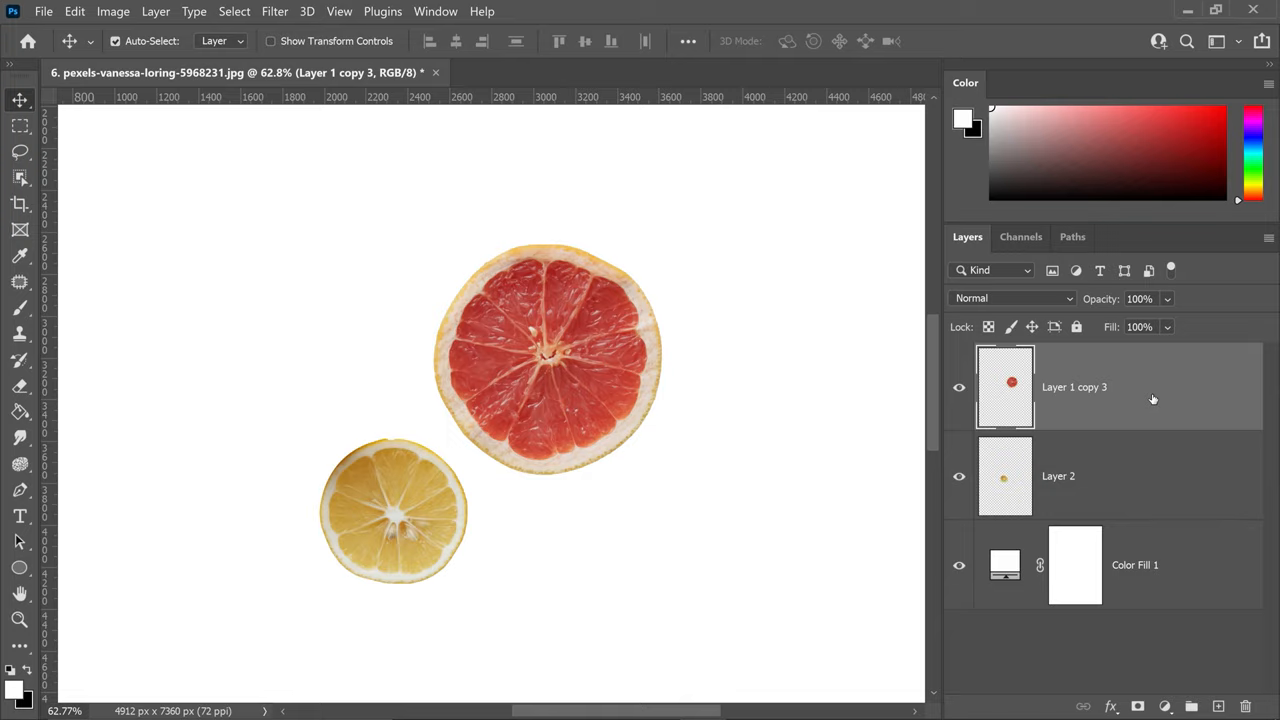
{"action": "key", "text": "Alt"}
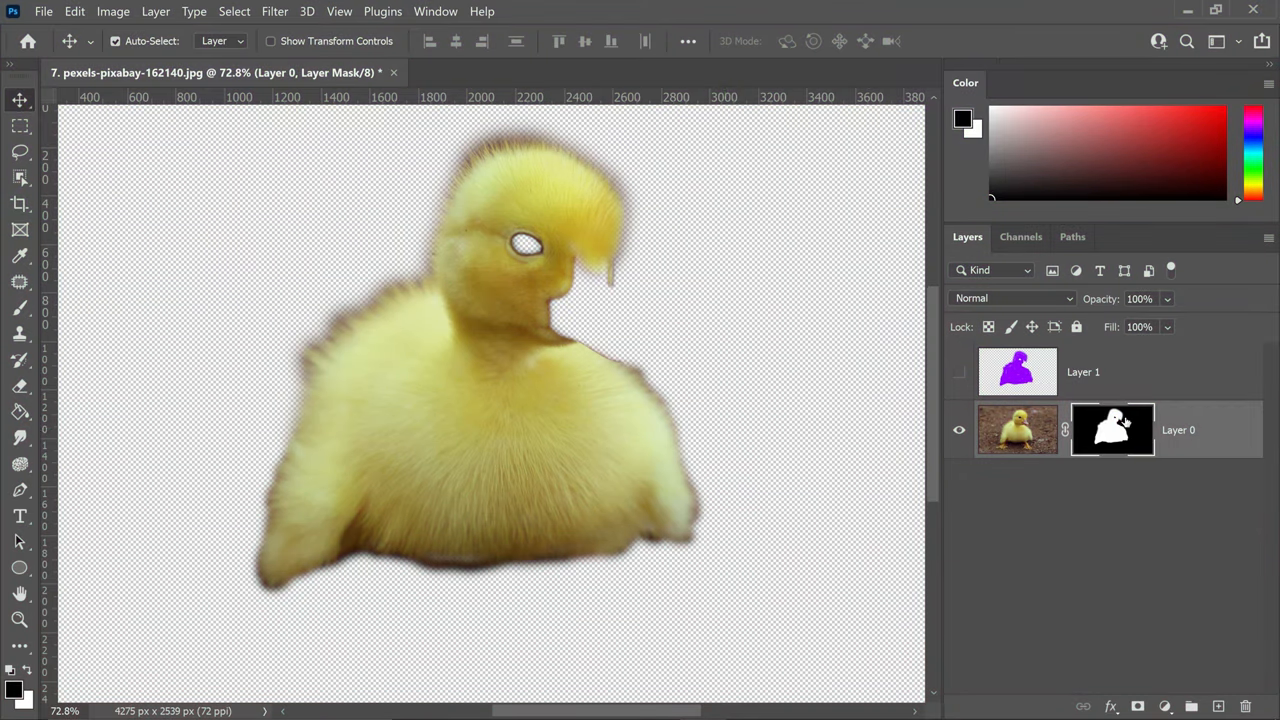
{"action": "mouse_move", "coordinate": [1122, 428]}
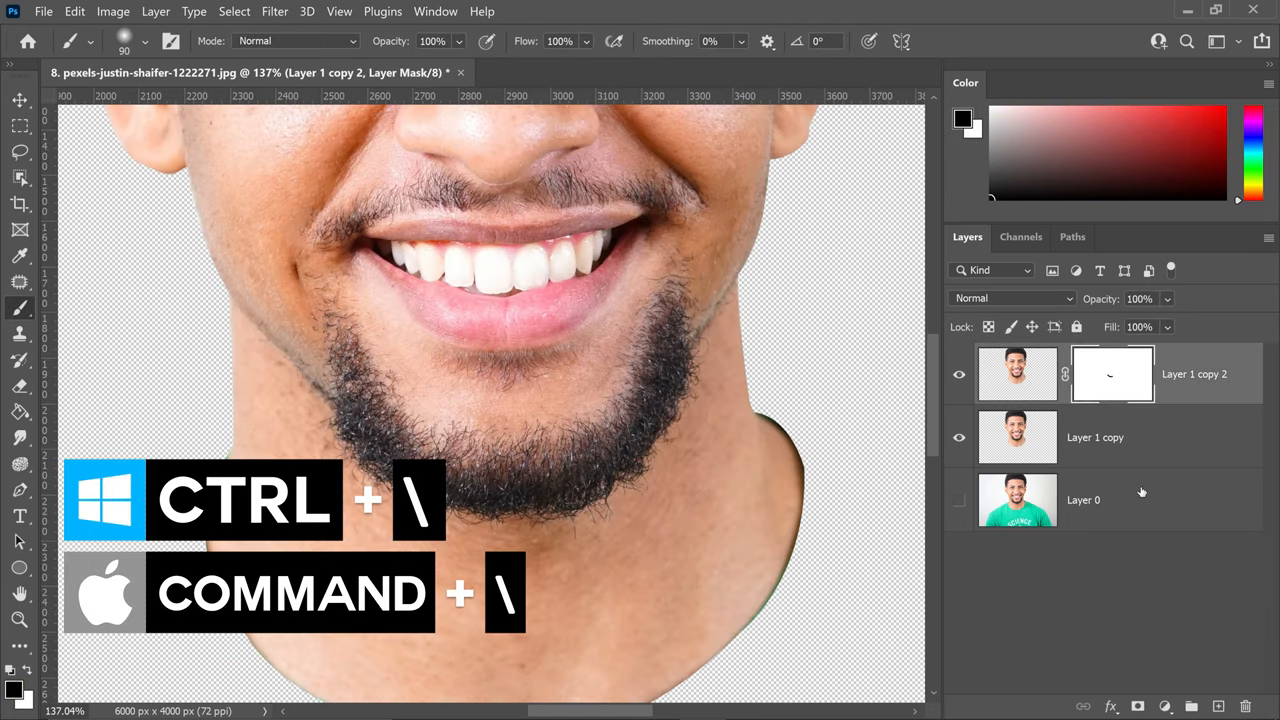
Step: Paint on the layer mask to clean up the cut-out edge around the man's face and neck
{"action": "left_click_drag", "start_coordinate": [360, 430], "coordinate": [540, 490]}
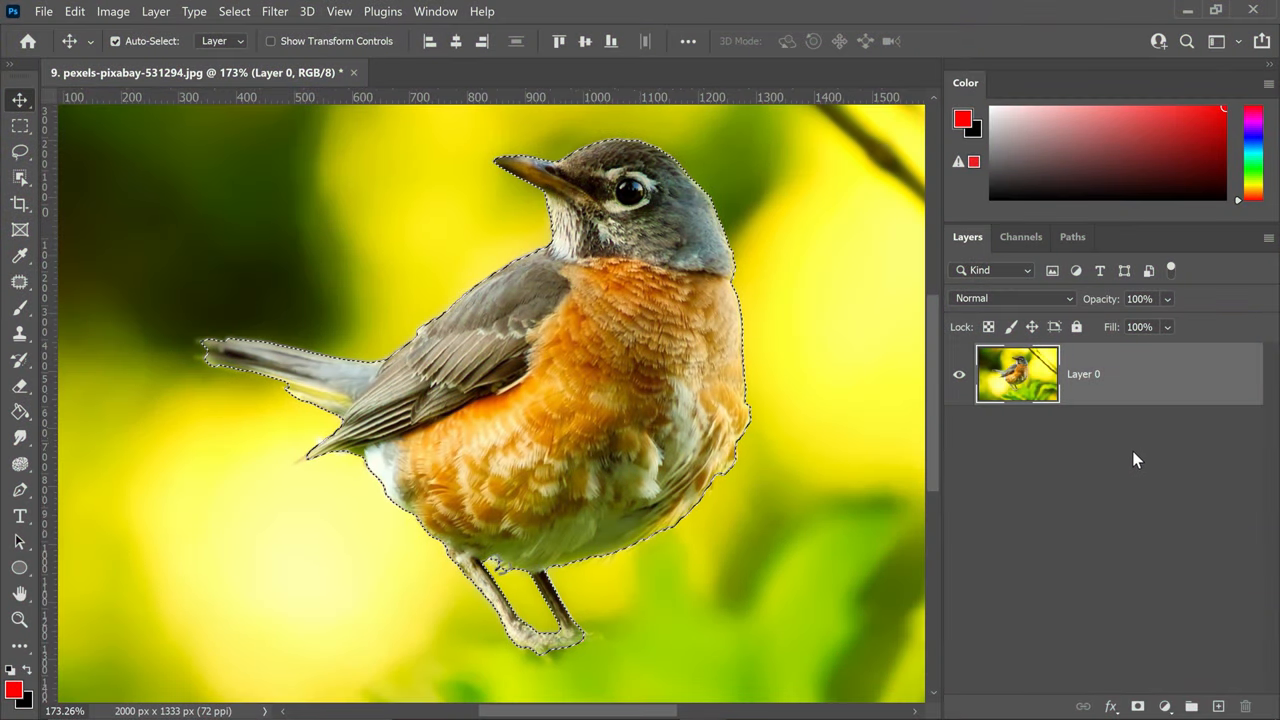
{"action": "mouse_move", "coordinate": [1112, 420]}
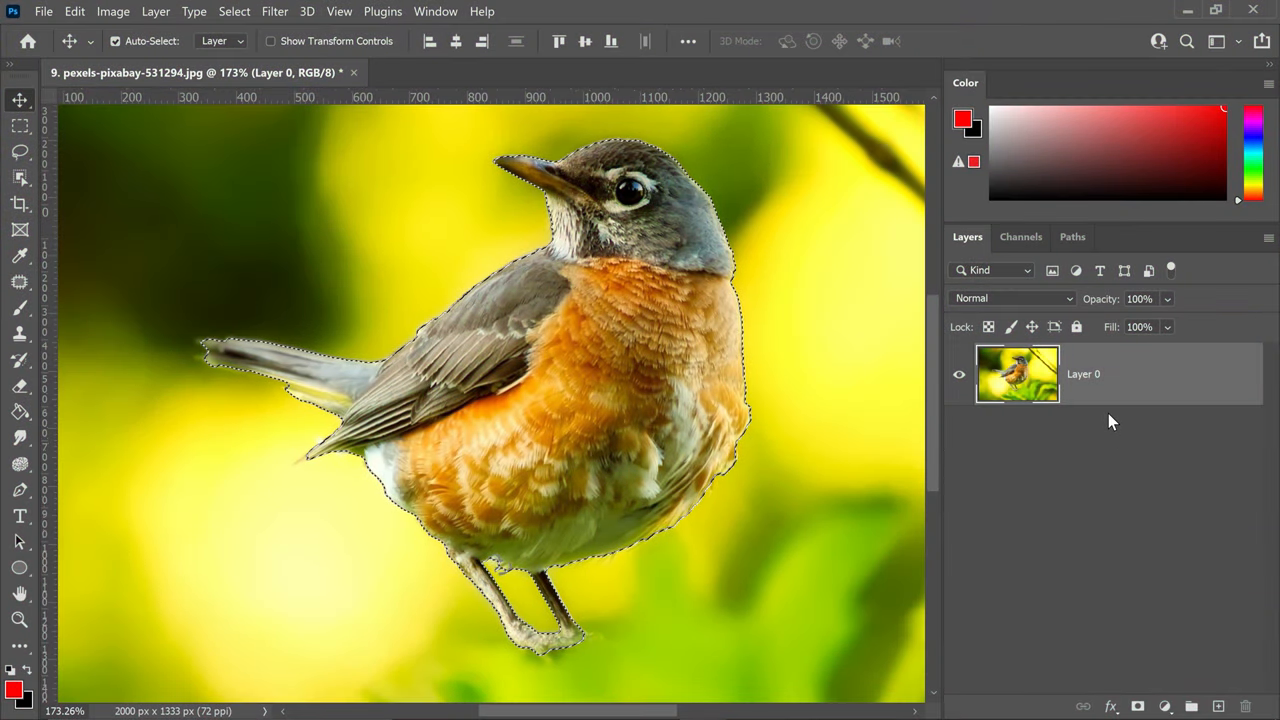
Step: Invert the robin selection, delete the background and remove Layer 1 so only the robin remains
{"action": "key", "text": "ctrl+-"}
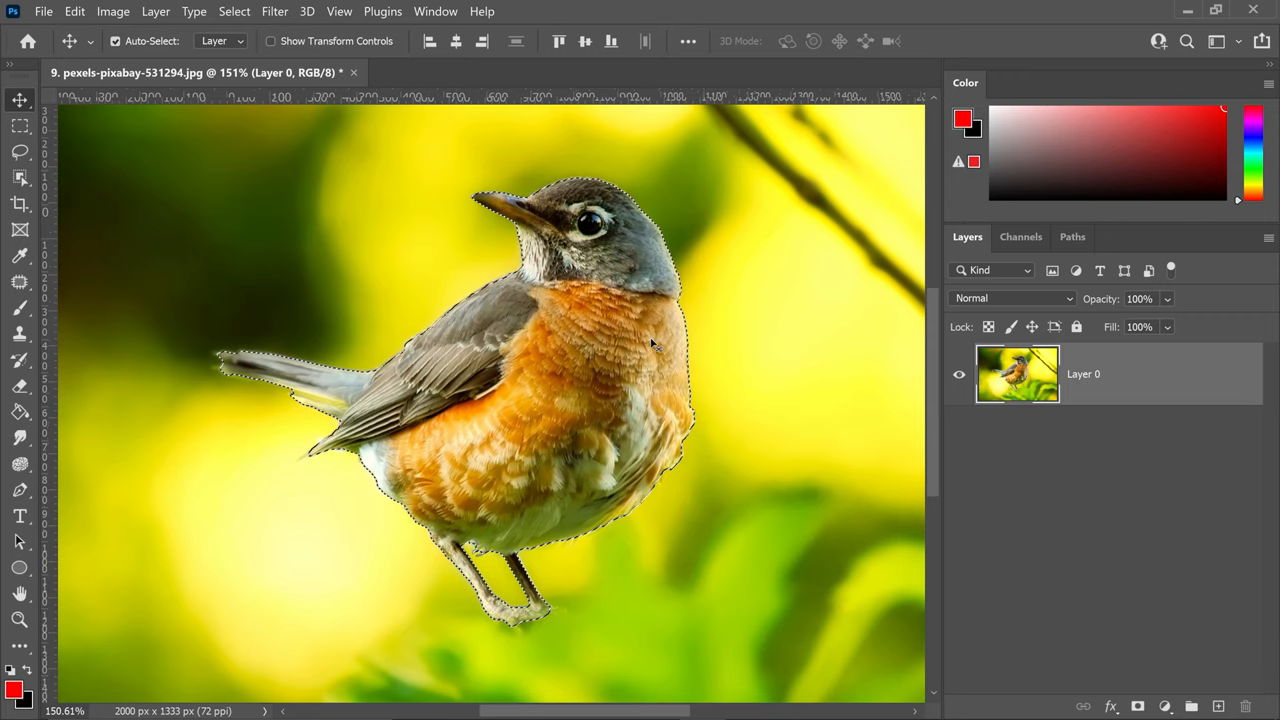
{"action": "mouse_move", "coordinate": [632, 356]}
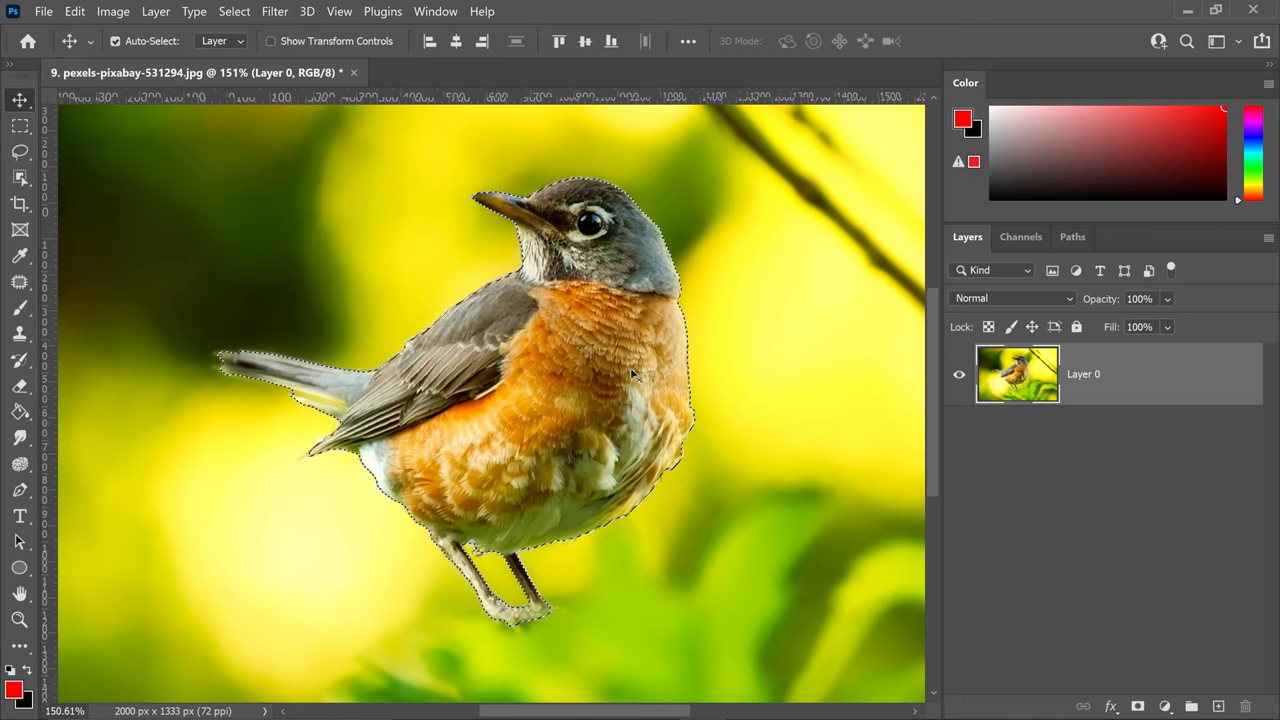
{"action": "key", "text": "Ctrl+Shift+I"}
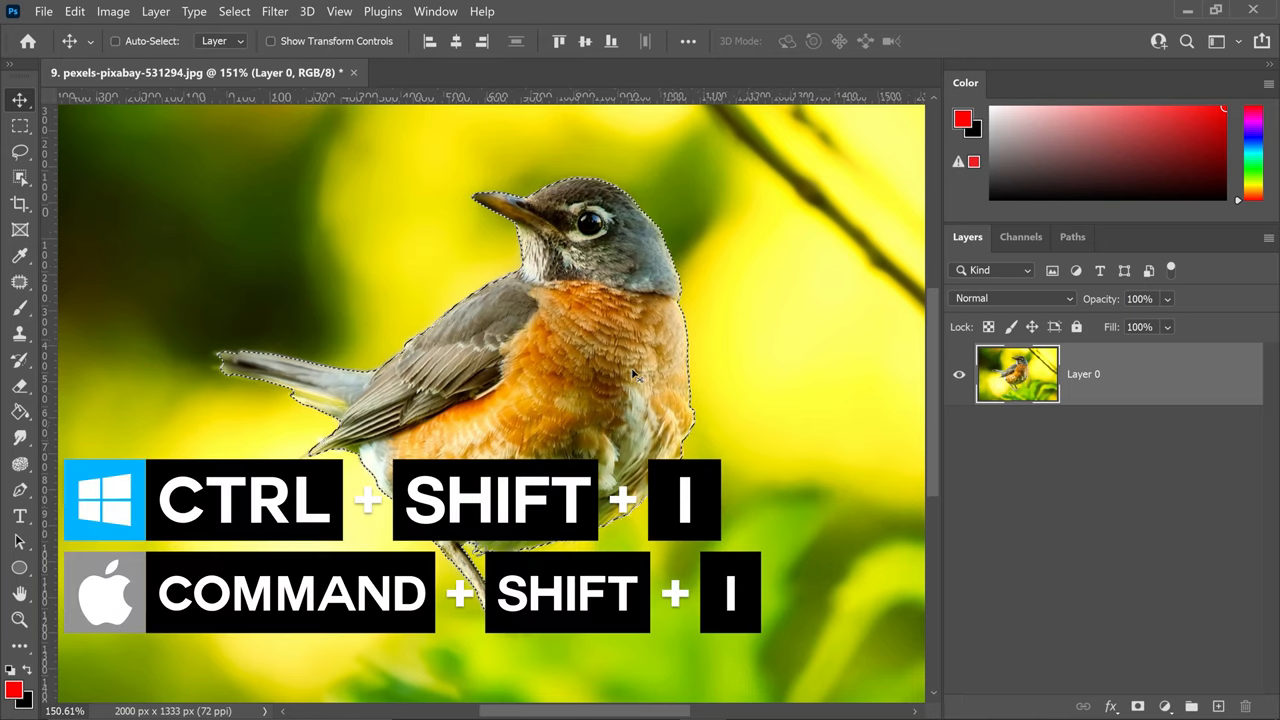
{"action": "key", "text": "ctrl+shift+i"}
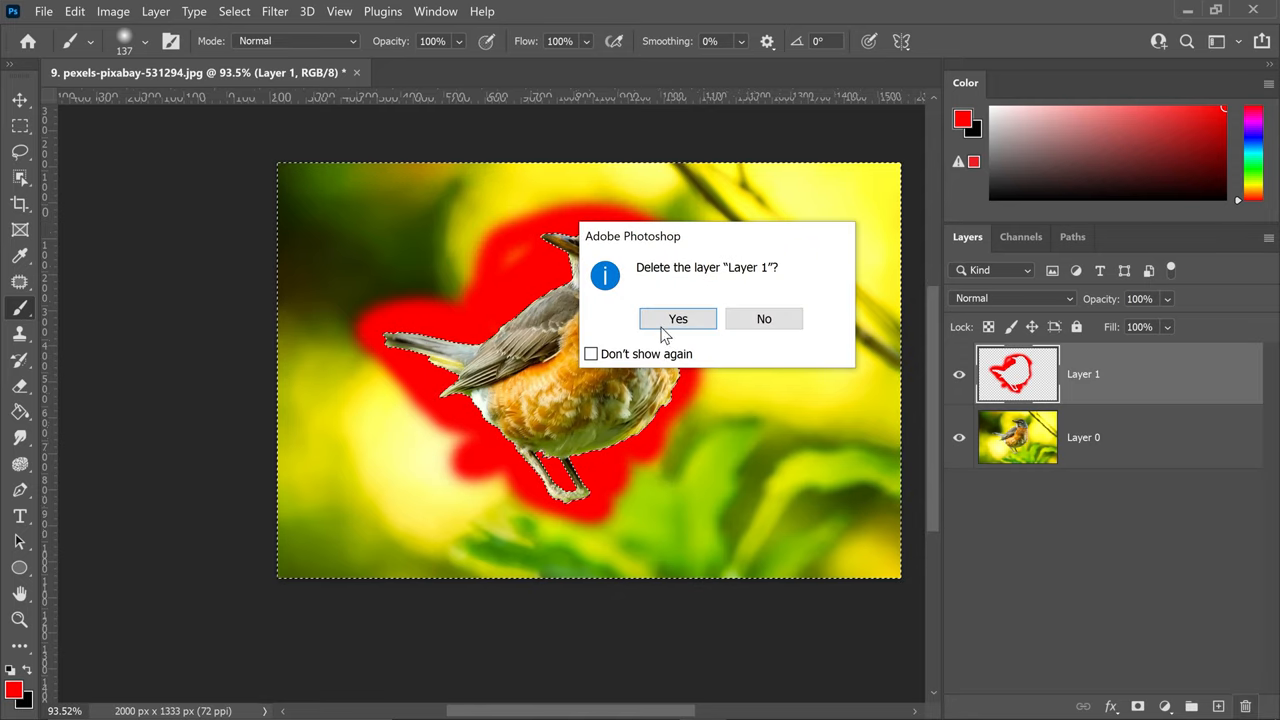
{"action": "left_click", "coordinate": [676, 318]}
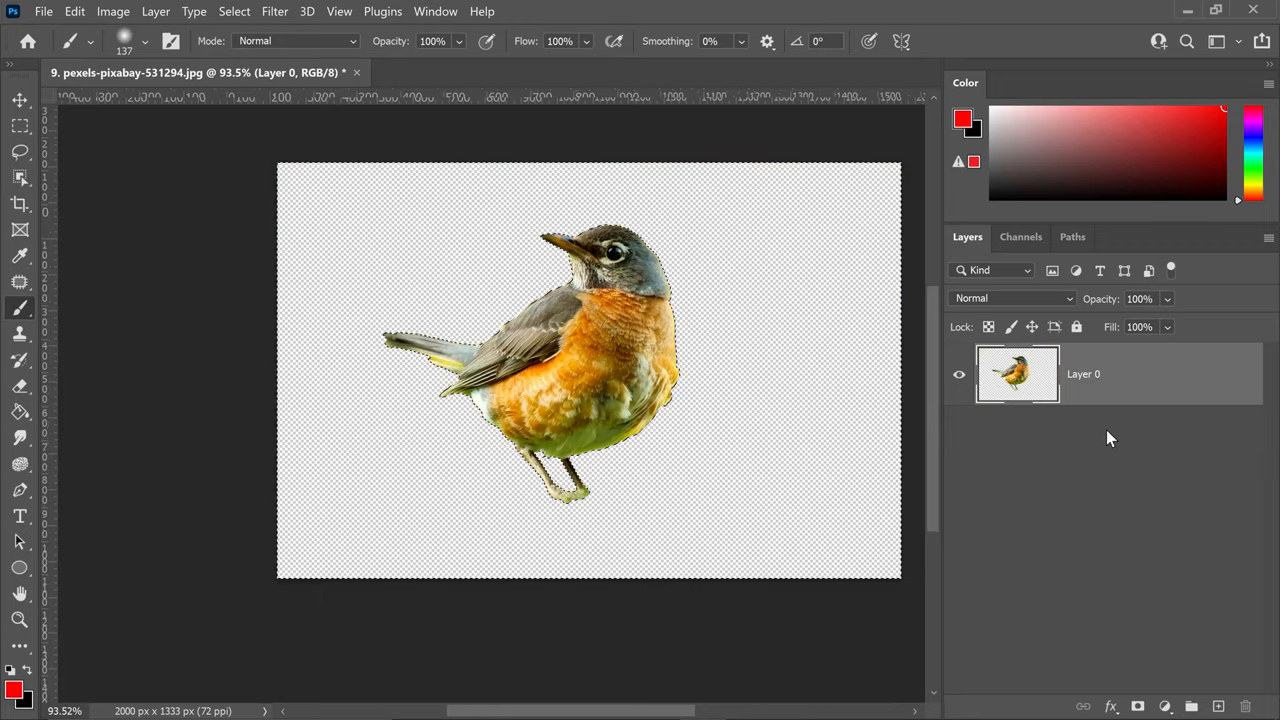